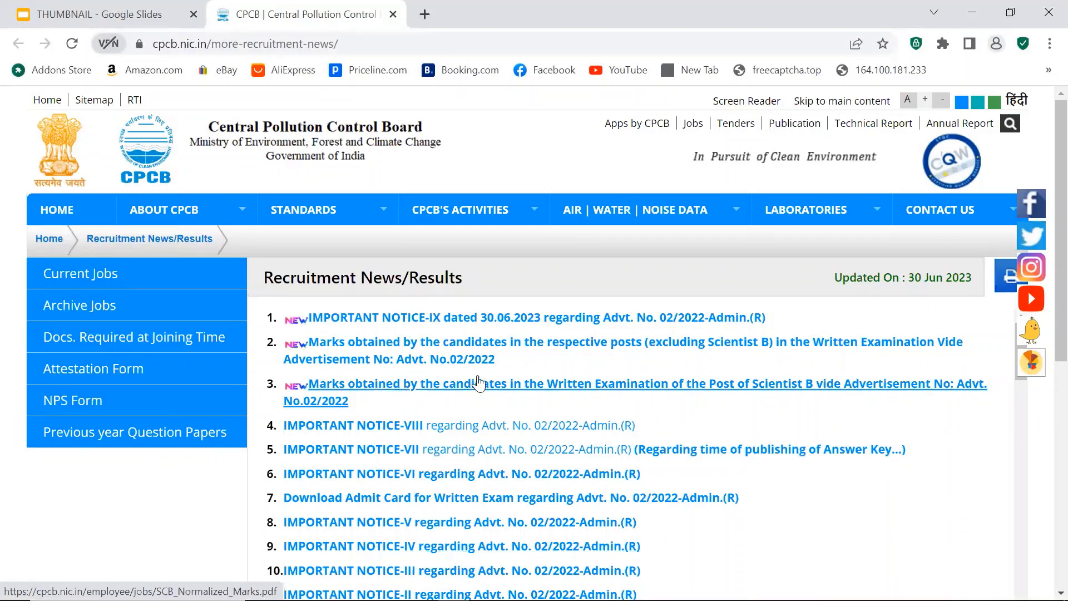
mouse_move(784, 390)
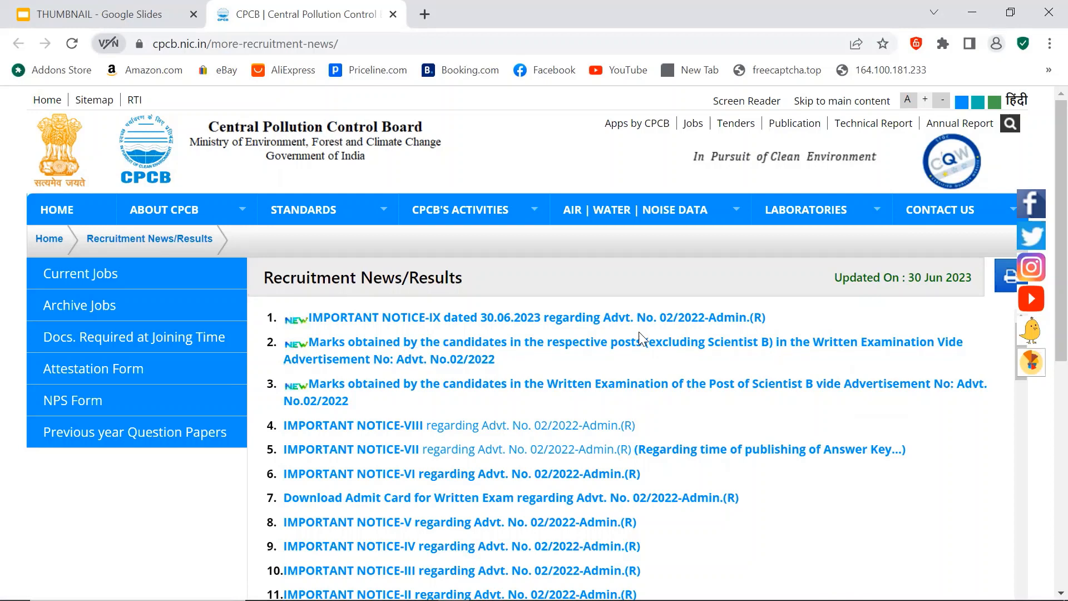
mouse_move(587, 347)
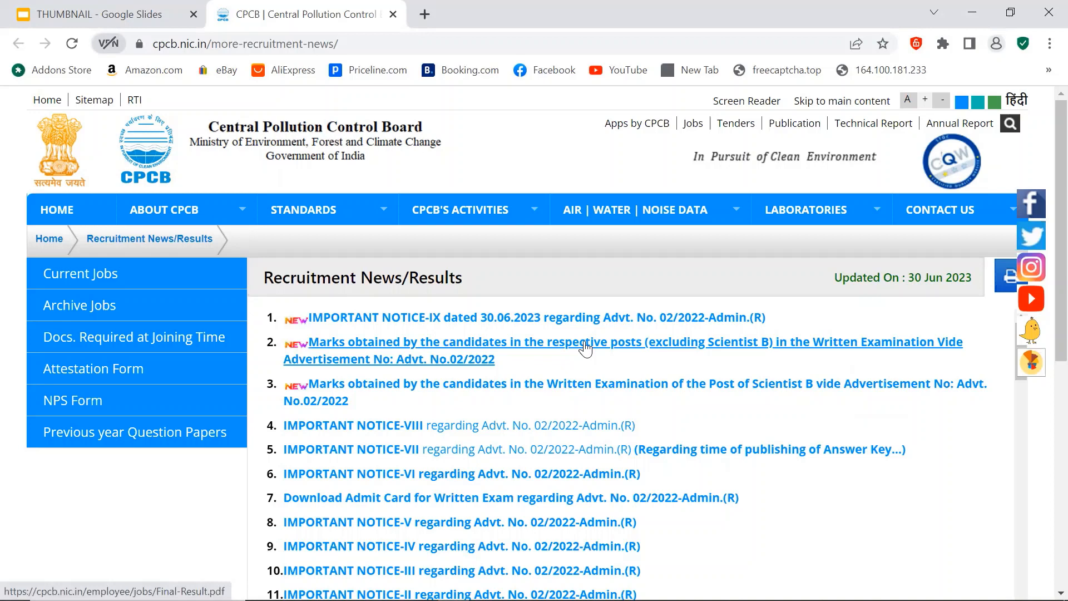
mouse_move(551, 383)
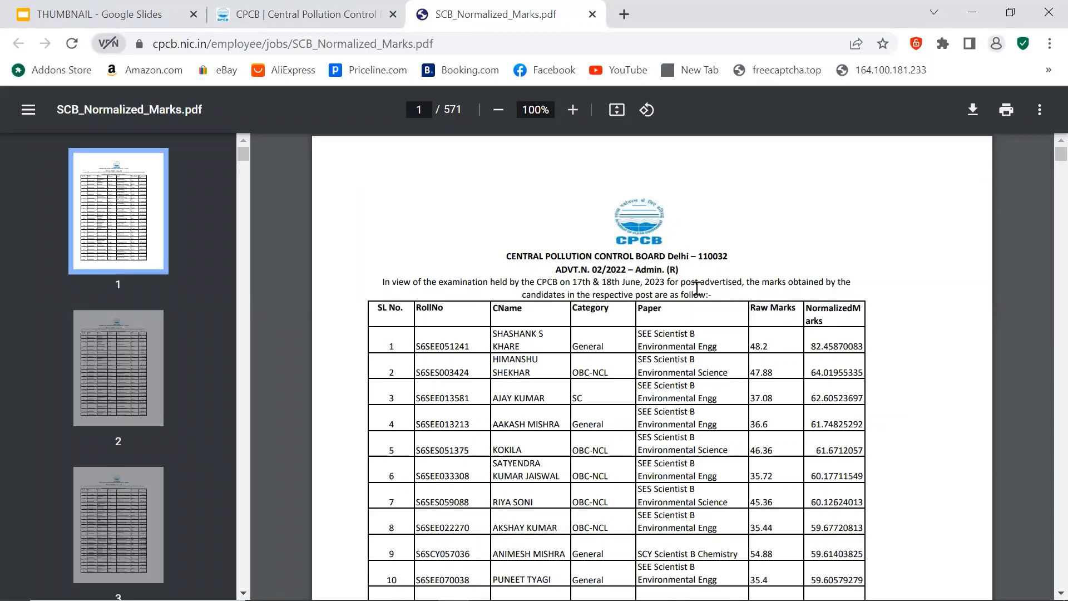
mouse_move(841, 286)
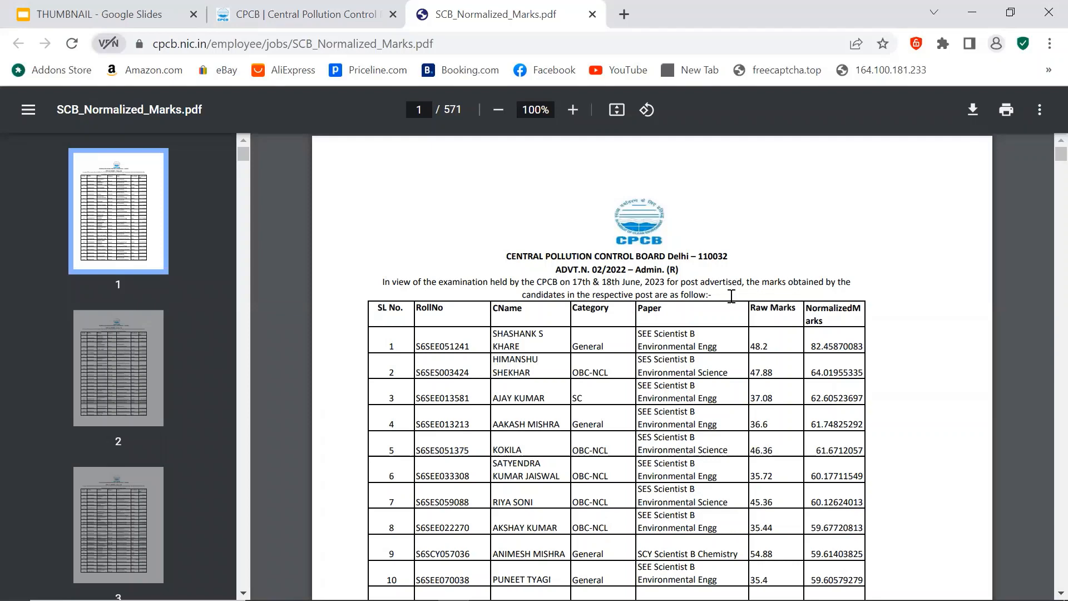
- Scroll down page 1 of the marks PDF to show candidates up to roll 15
scroll(down, 3)
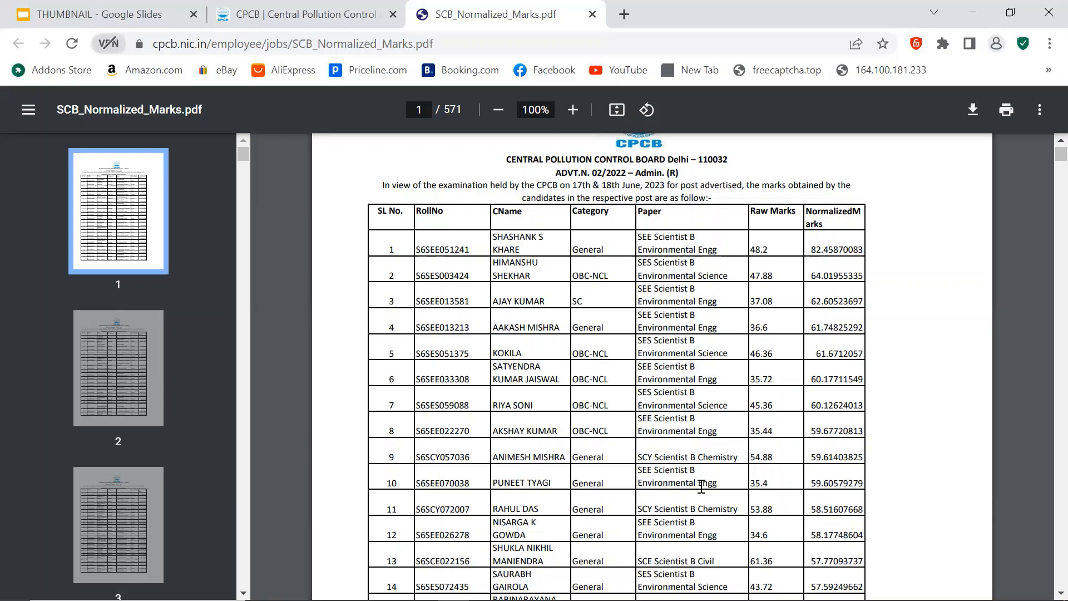
scroll(down, 3)
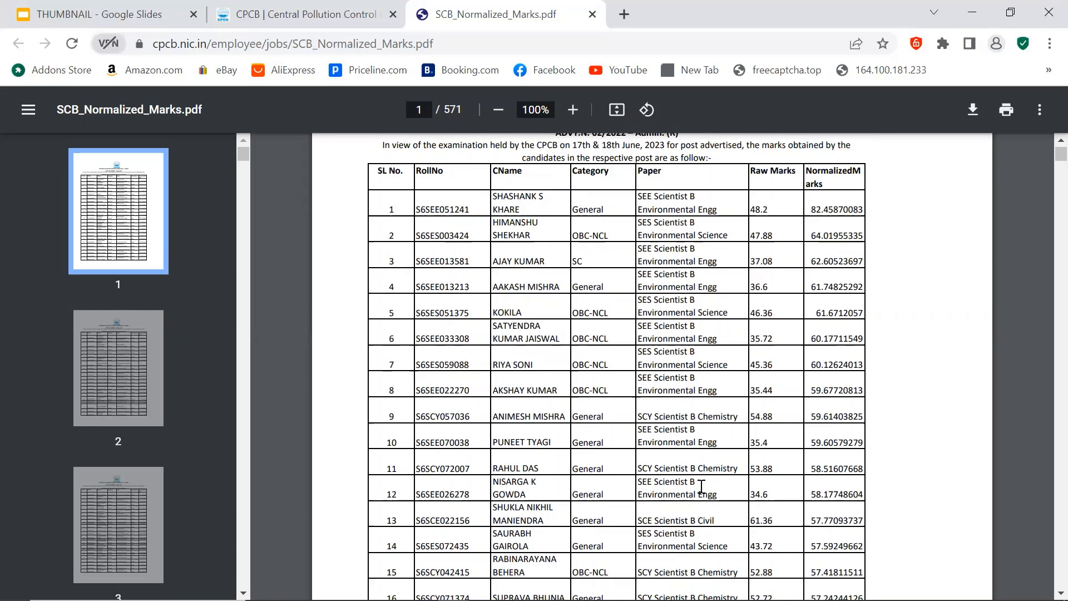
- Scroll past the opening pages and bring up find-in-page, landing on page 477 of 571
scroll(down, 3)
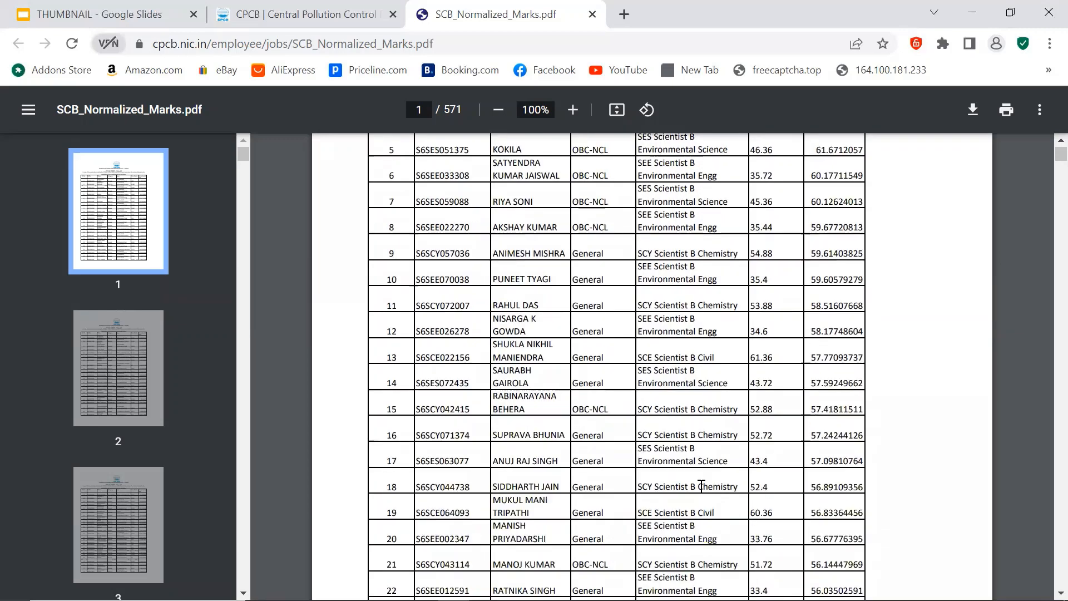
scroll(down, 3)
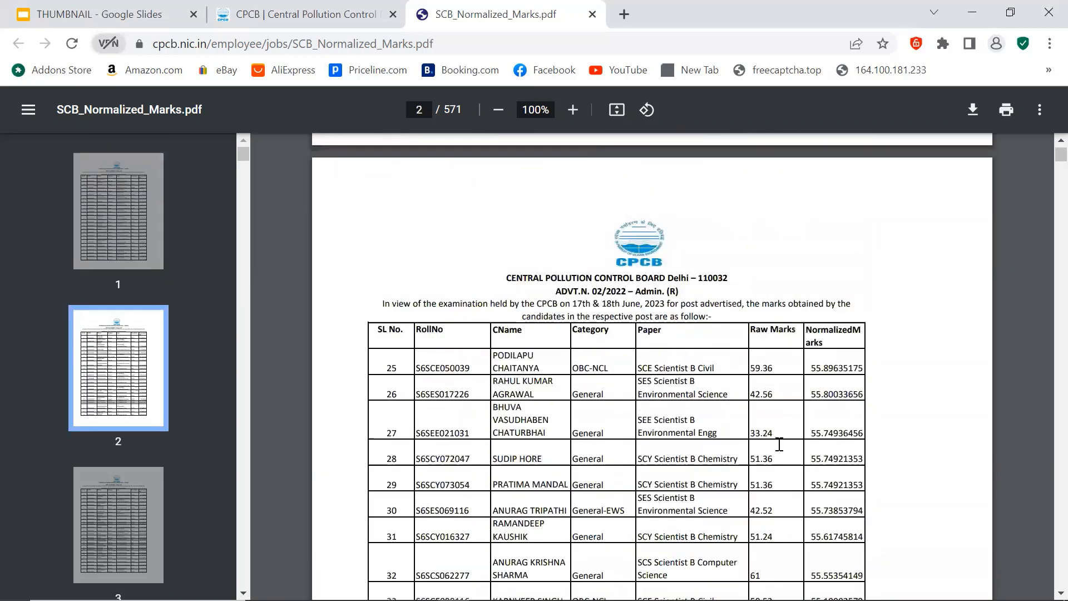
key(ctrl+f)
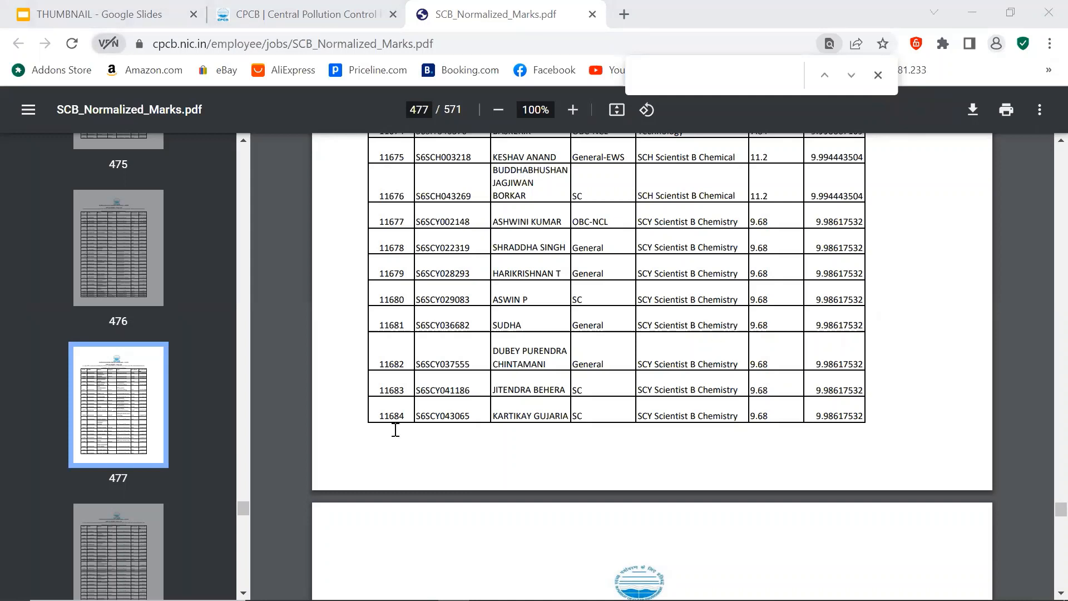
mouse_move(398, 425)
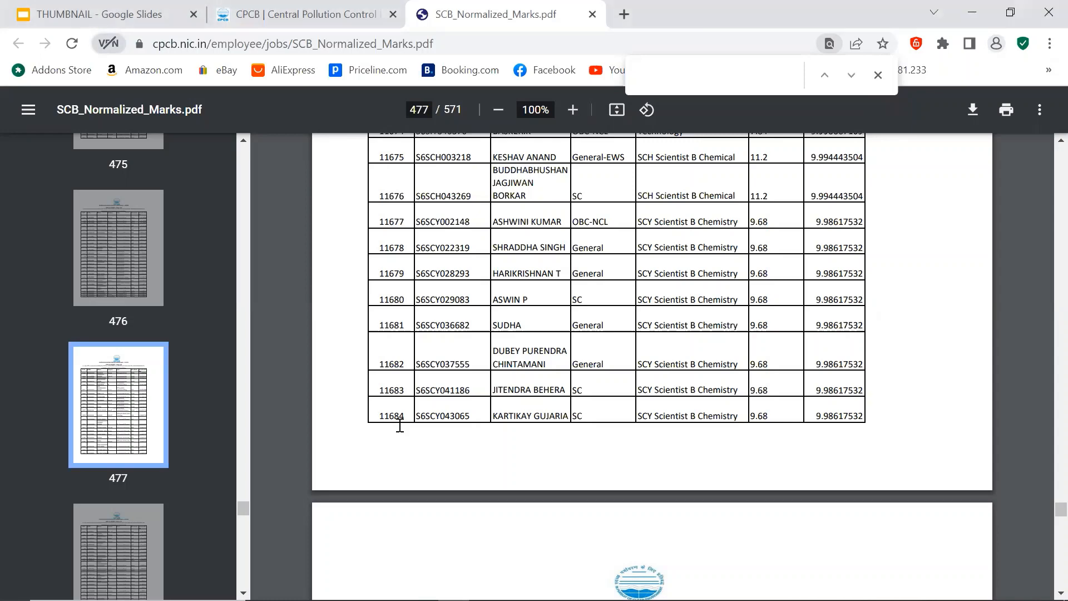
- Scroll through pages 478 to 500, reaching the table rows around serial 12164
scroll(down, 3)
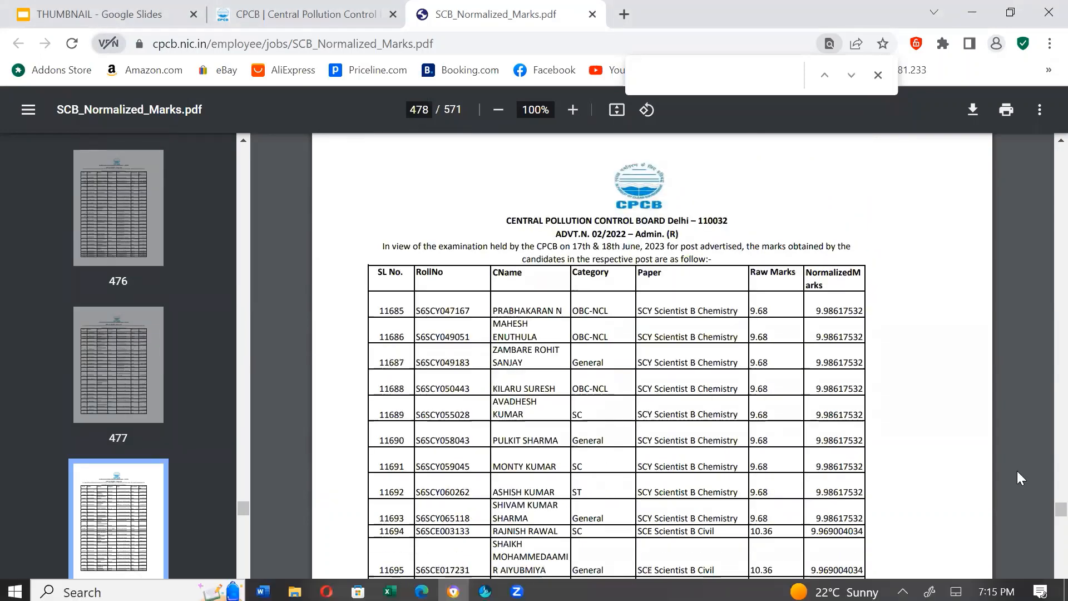
scroll(down, 3)
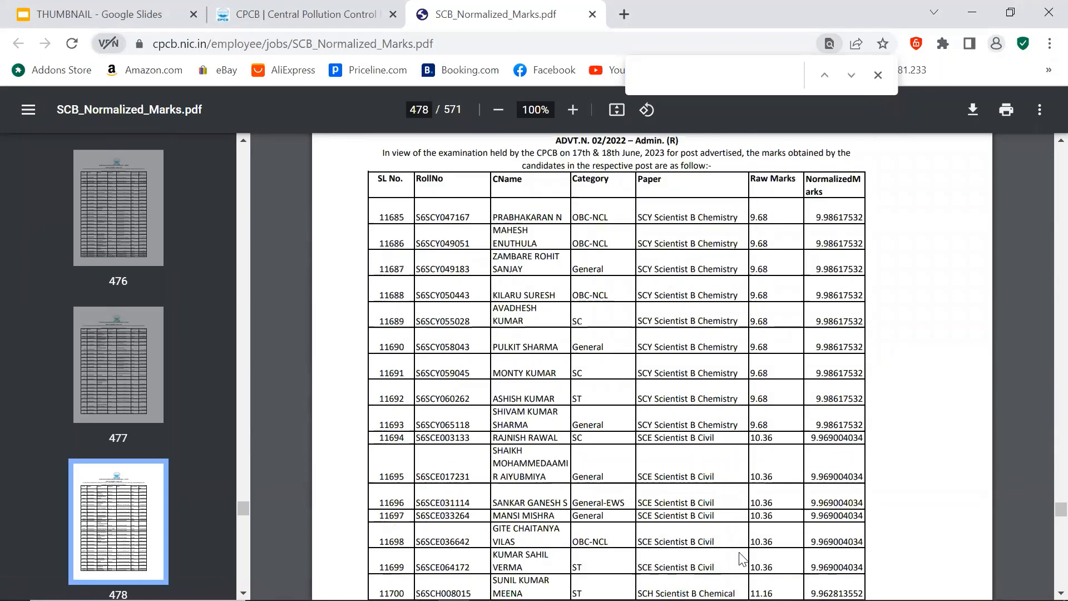
scroll(down, 3)
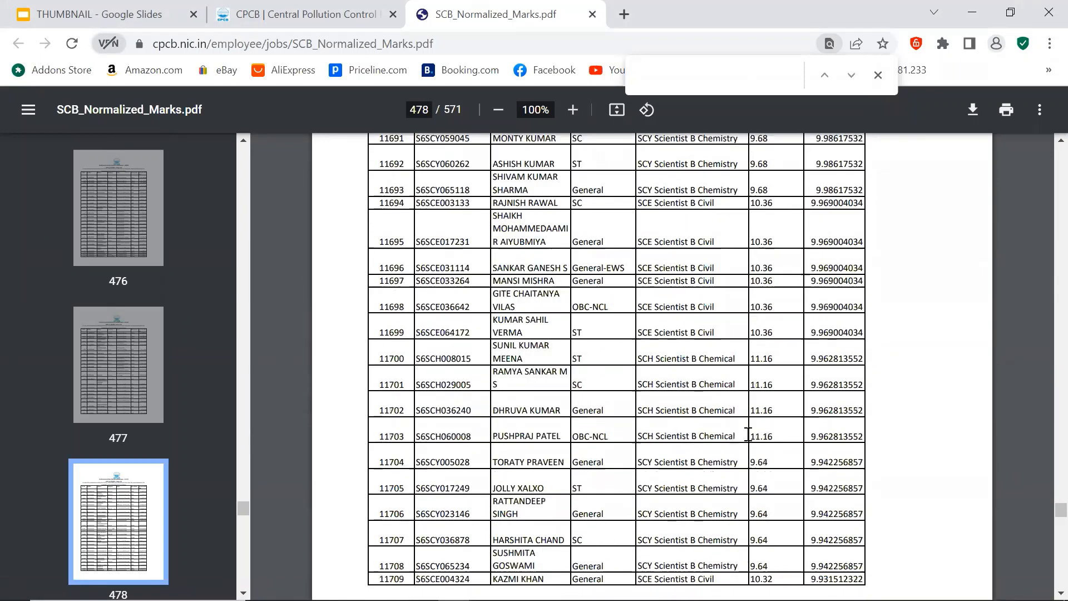
scroll(down, 3)
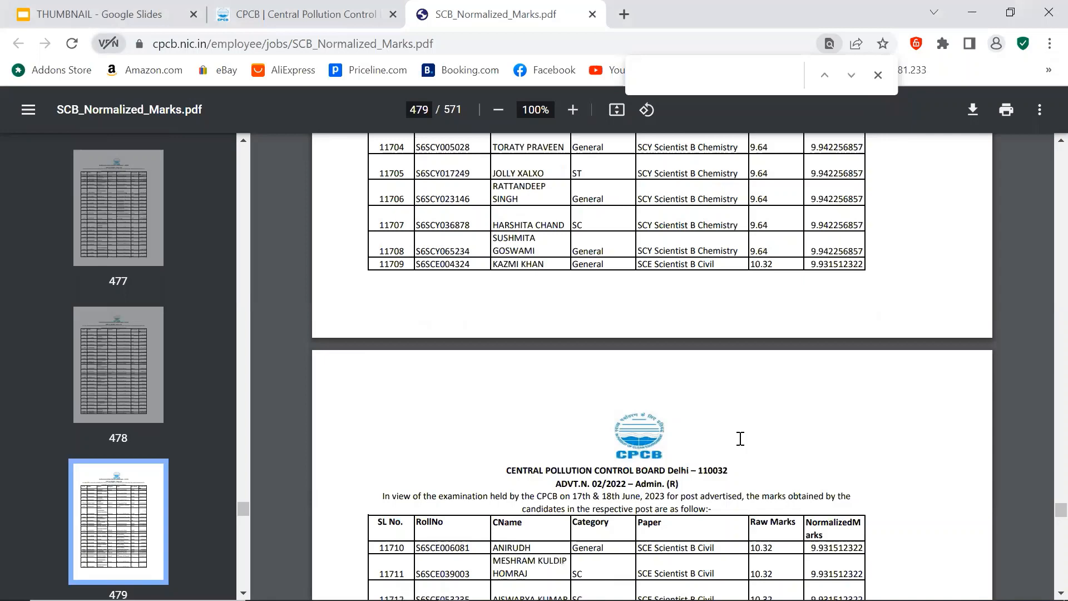
mouse_move(721, 286)
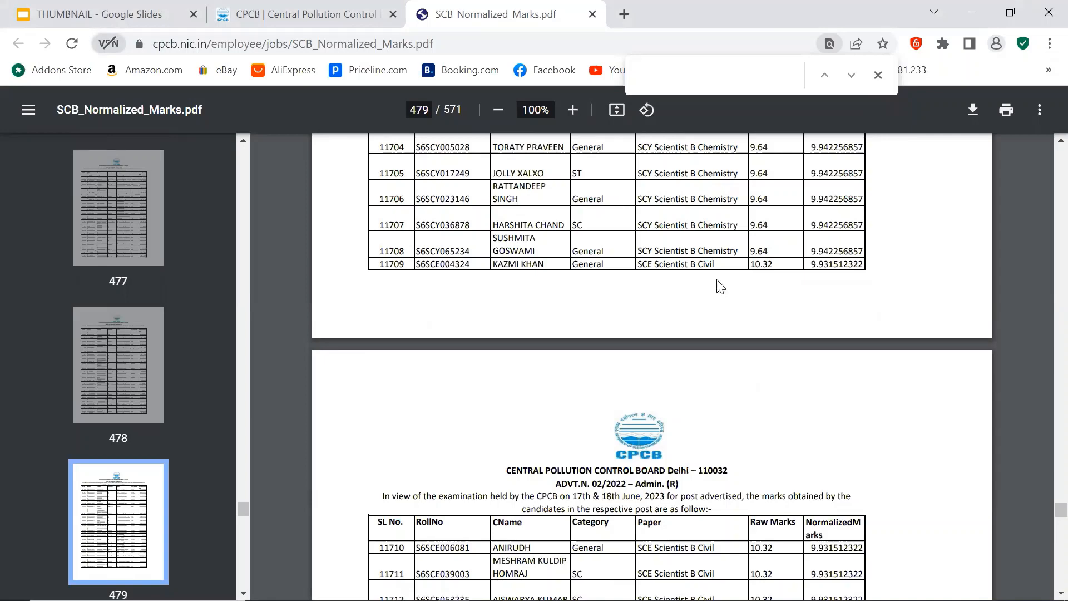
scroll(down, 3)
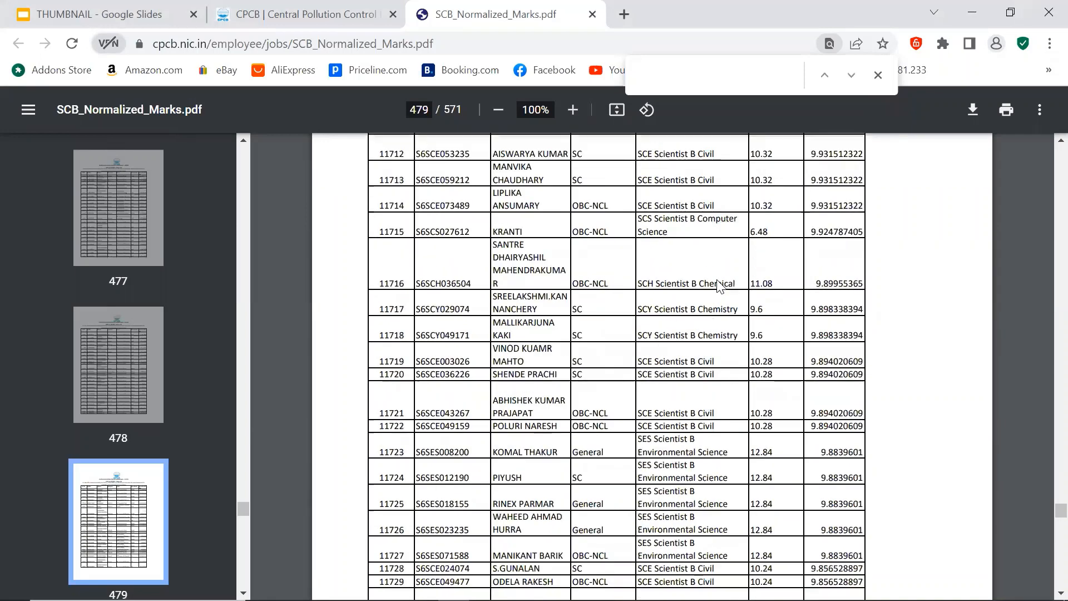
scroll(down, 3)
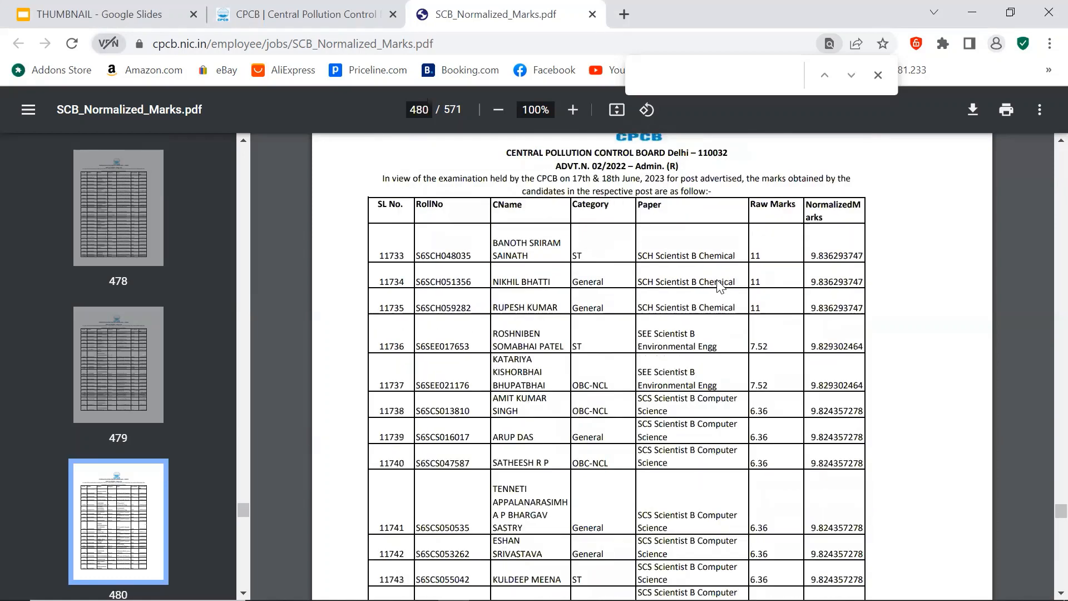
scroll(down, 3)
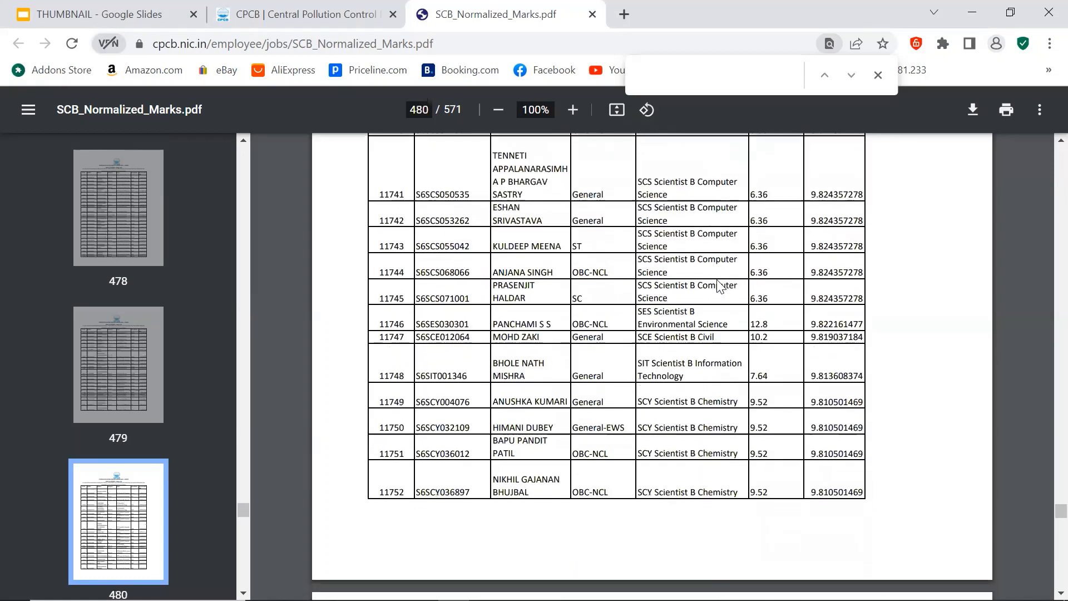
mouse_move(623, 369)
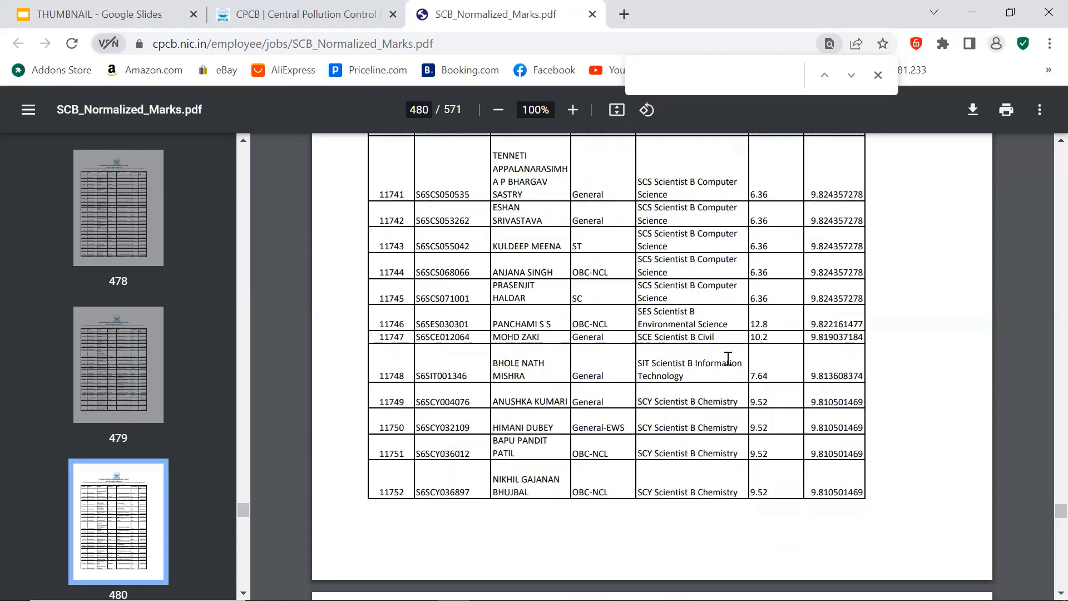
scroll(down, 3)
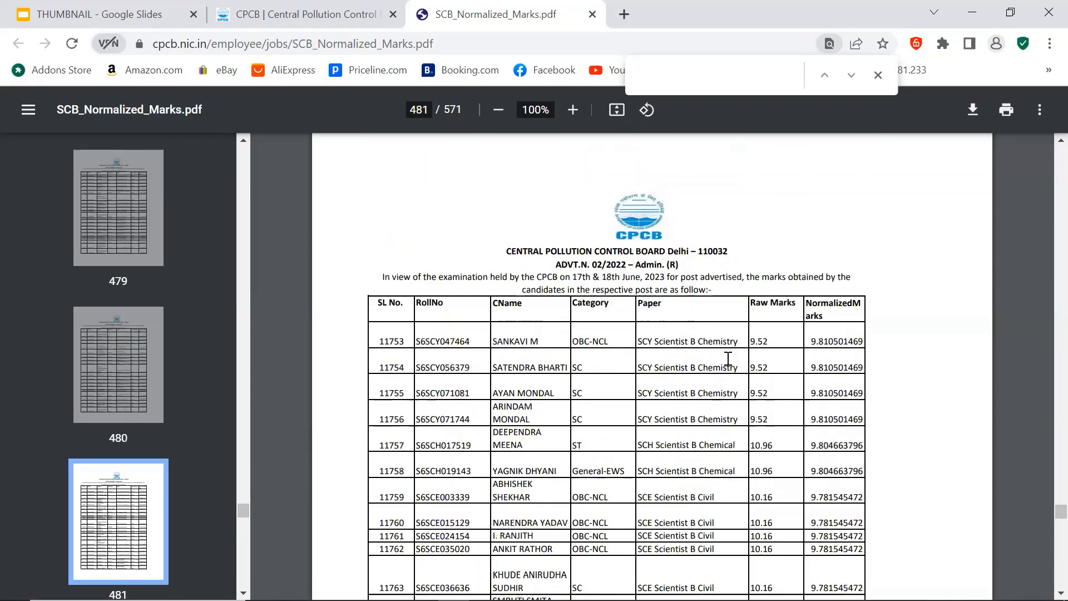
scroll(down, 3)
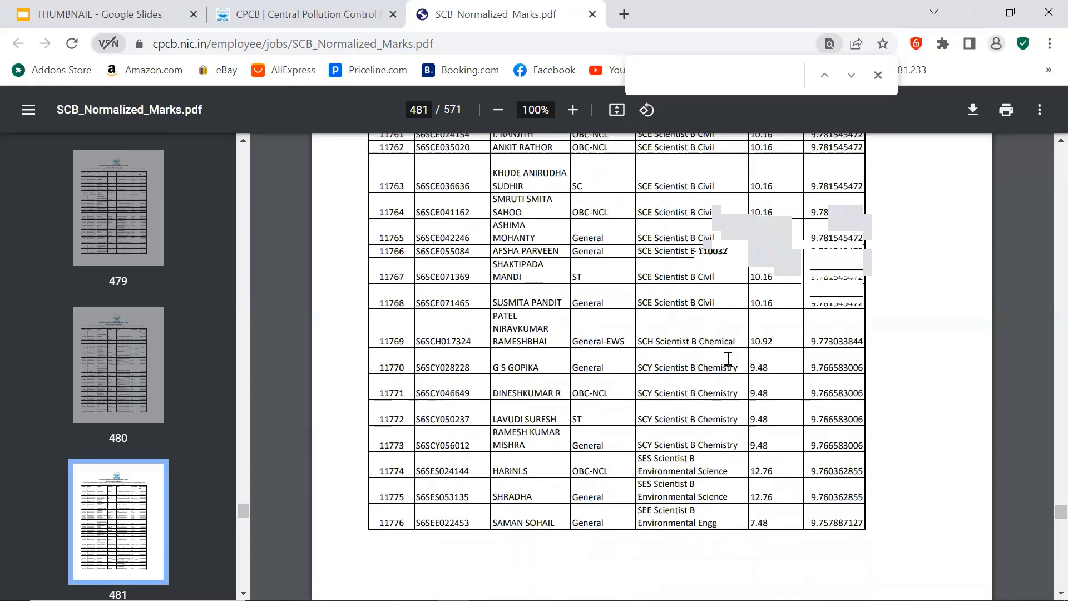
scroll(down, 3)
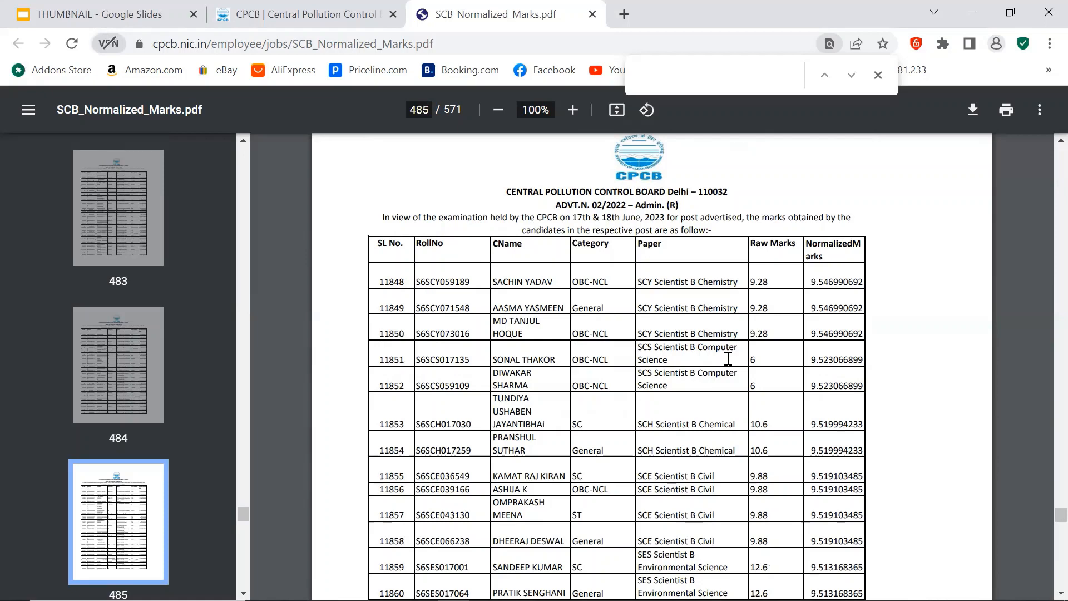
scroll(down, 3)
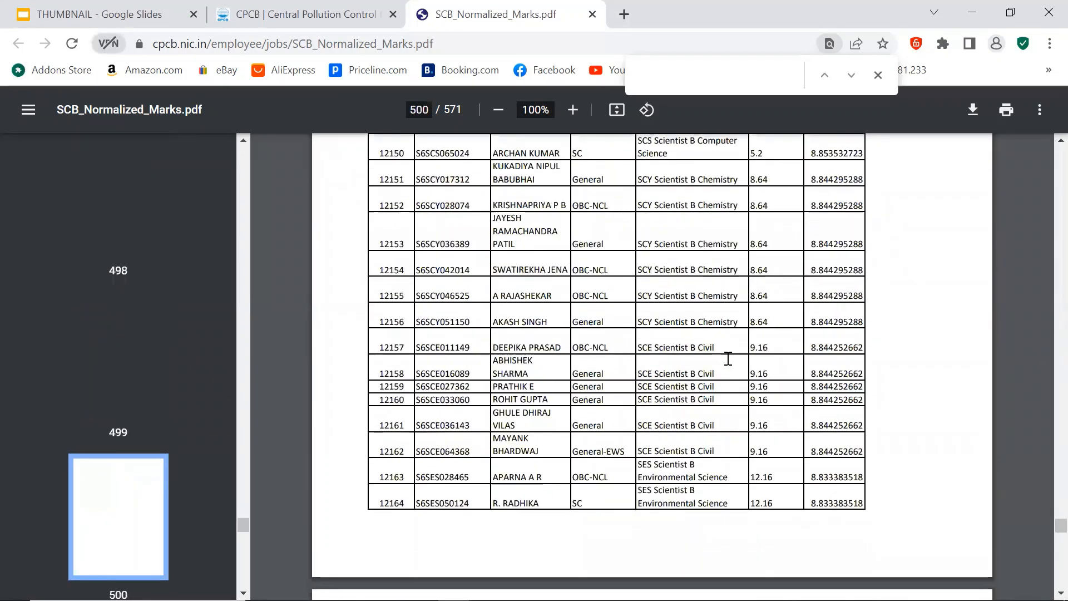
- Scroll to the final page 571 of 571, ending at candidate serial 13943
scroll(down, 3)
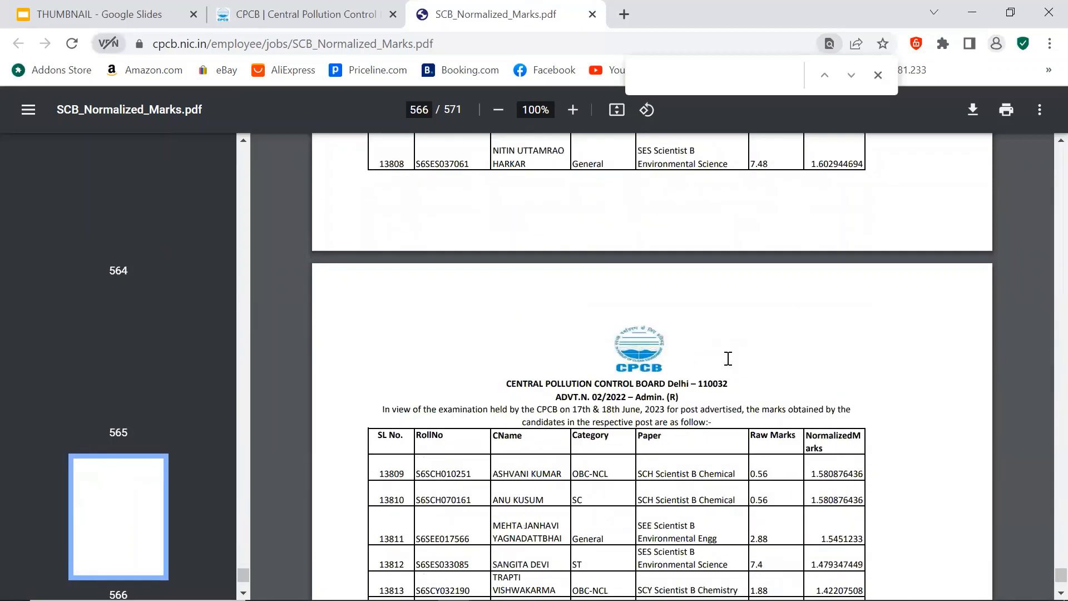
scroll(down, 3)
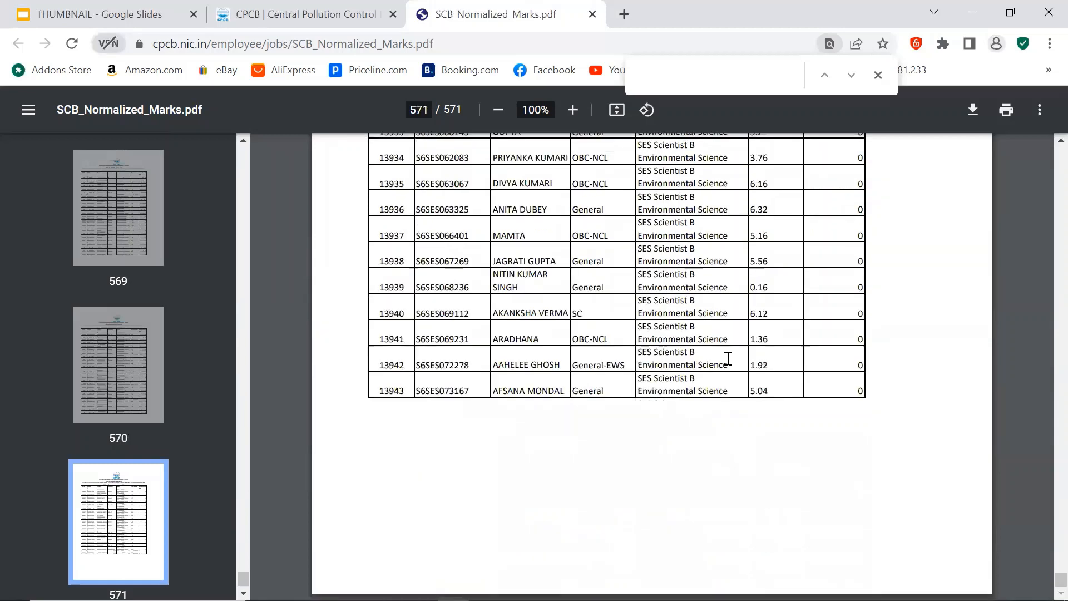
mouse_move(399, 395)
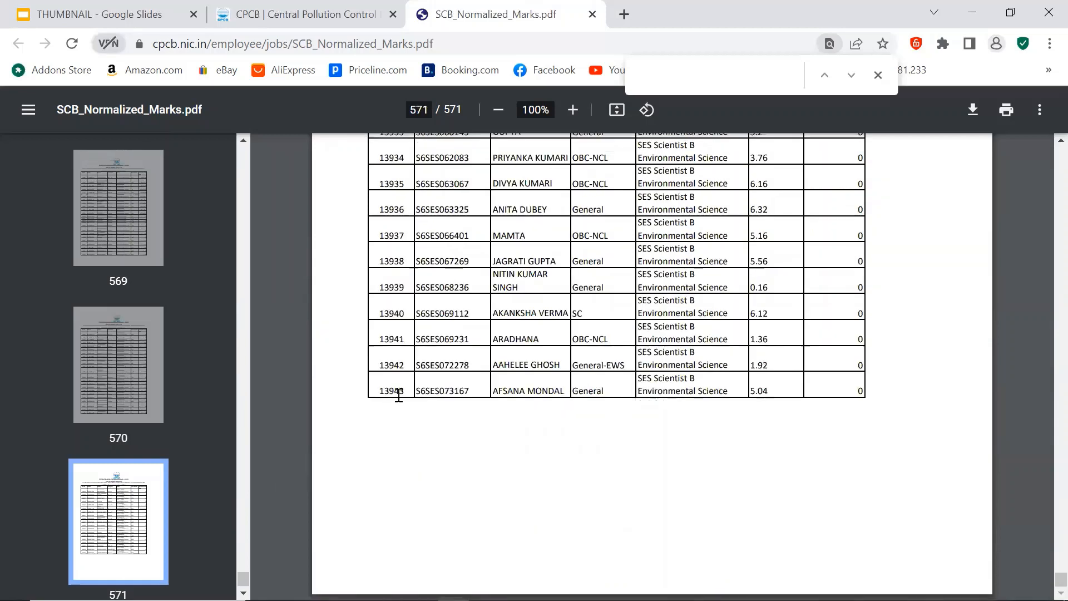